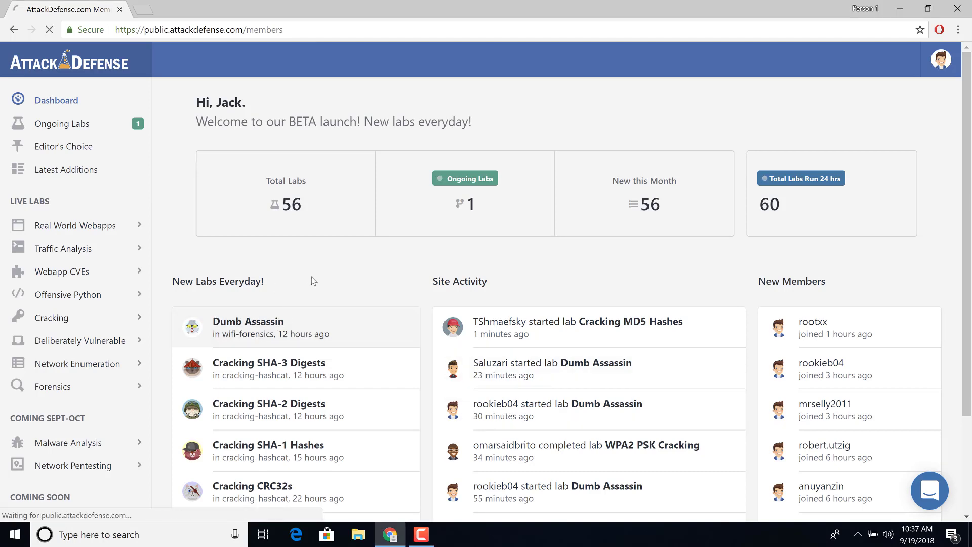
- Open the Dumb Assassin wifi-forensics lab page and launch the lab
click(248, 320)
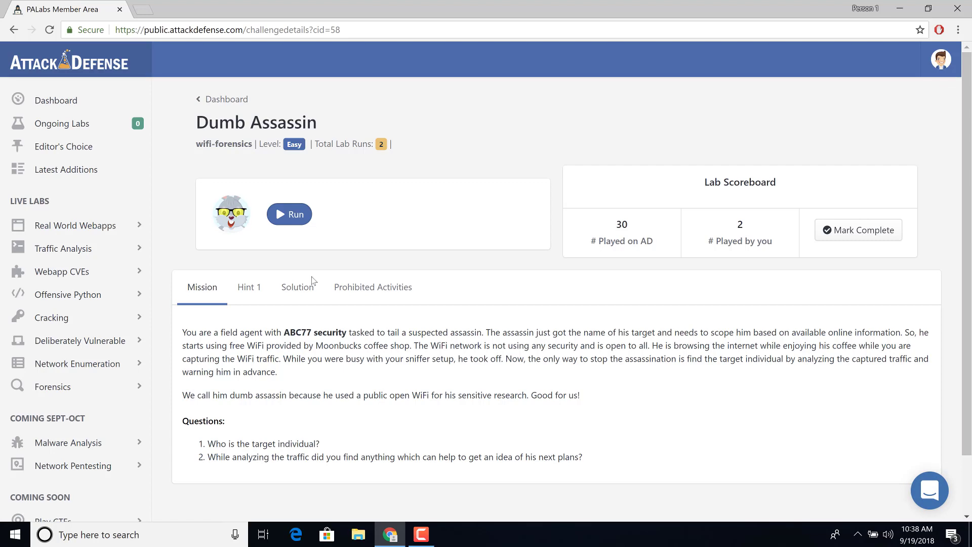
mouse_move(297, 247)
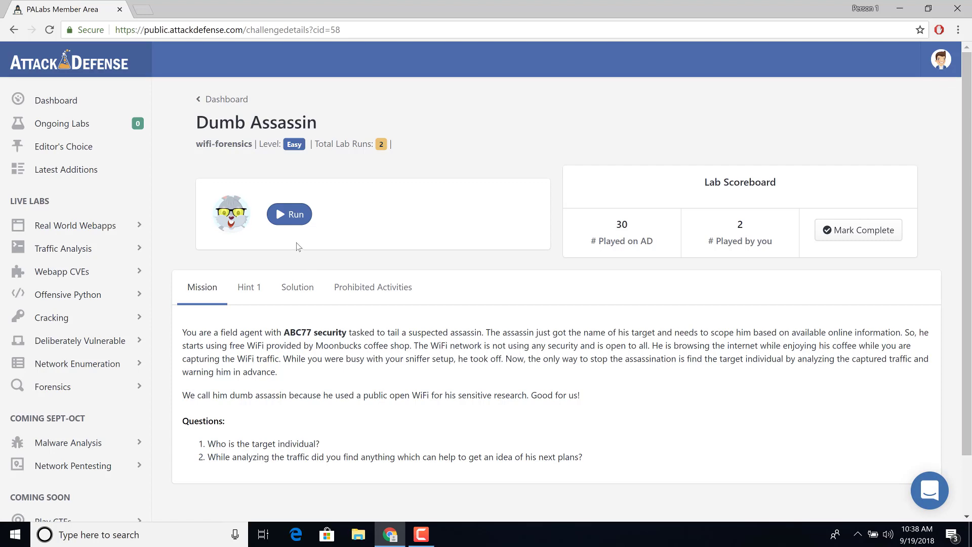
click(289, 214)
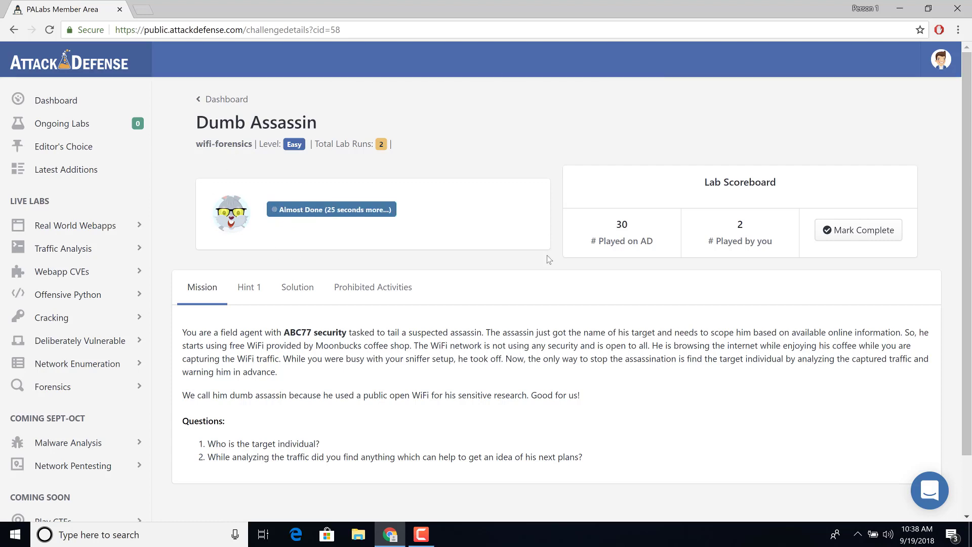
mouse_move(527, 263)
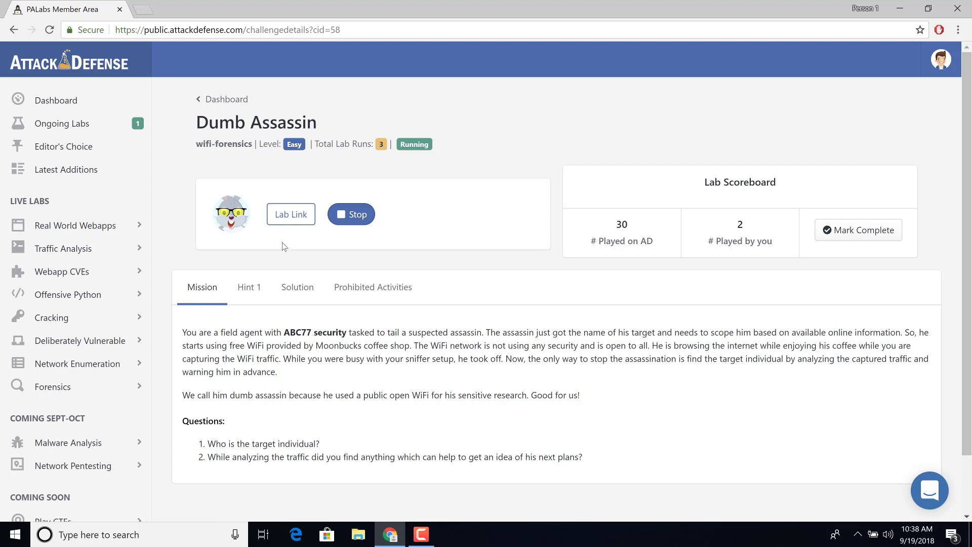
- Open the lab desktop and maximize the Wireshark window showing Dumb-assassin.pcap
click(290, 214)
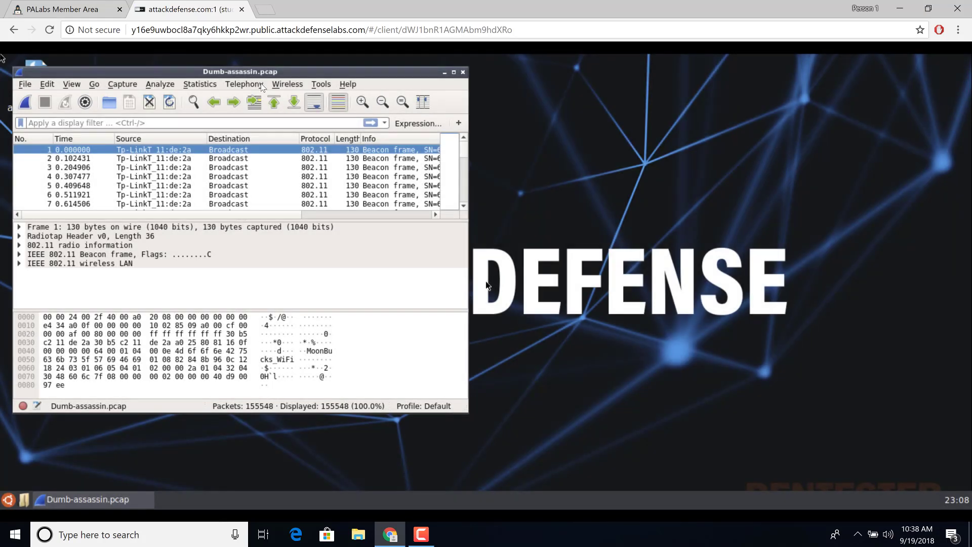
drag(241, 72, 260, 73)
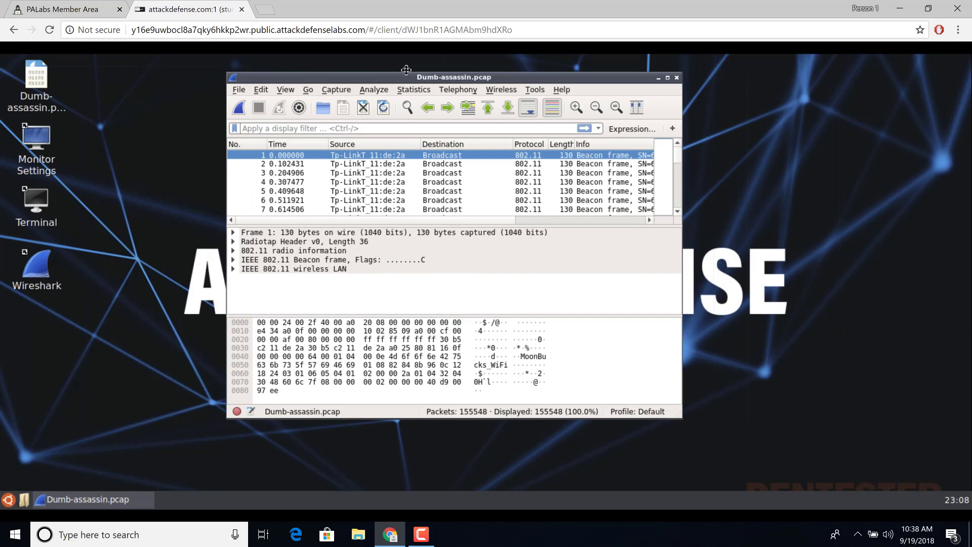
drag(406, 69, 394, 63)
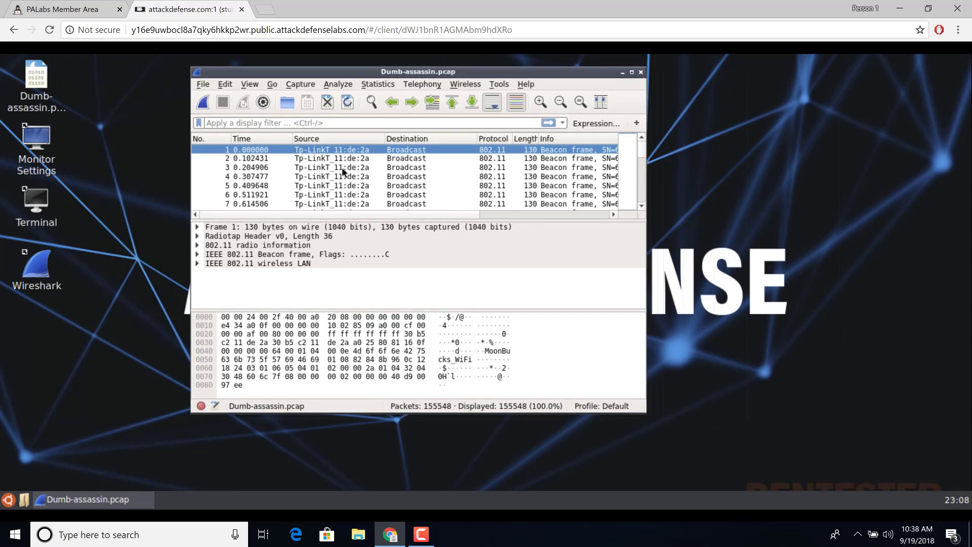
mouse_move(390, 185)
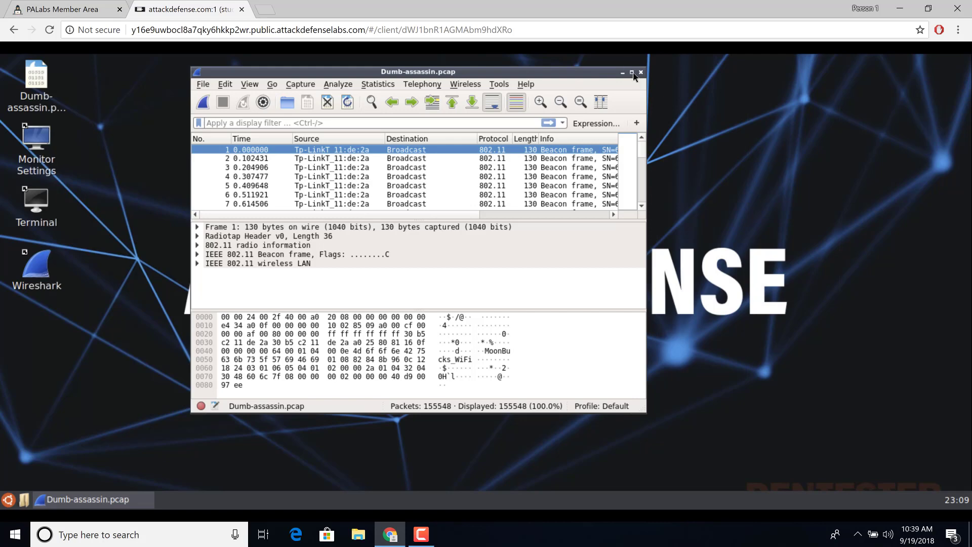
click(631, 72)
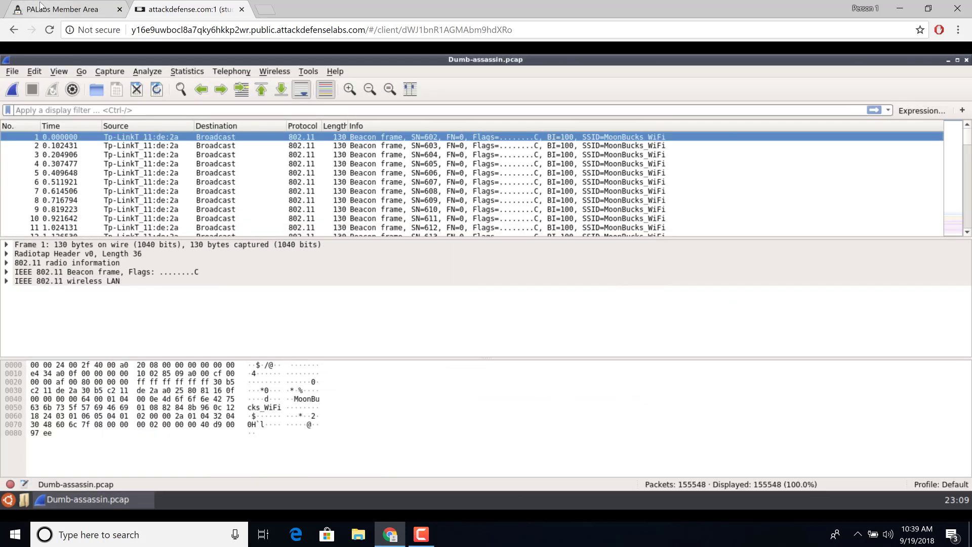
click(189, 9)
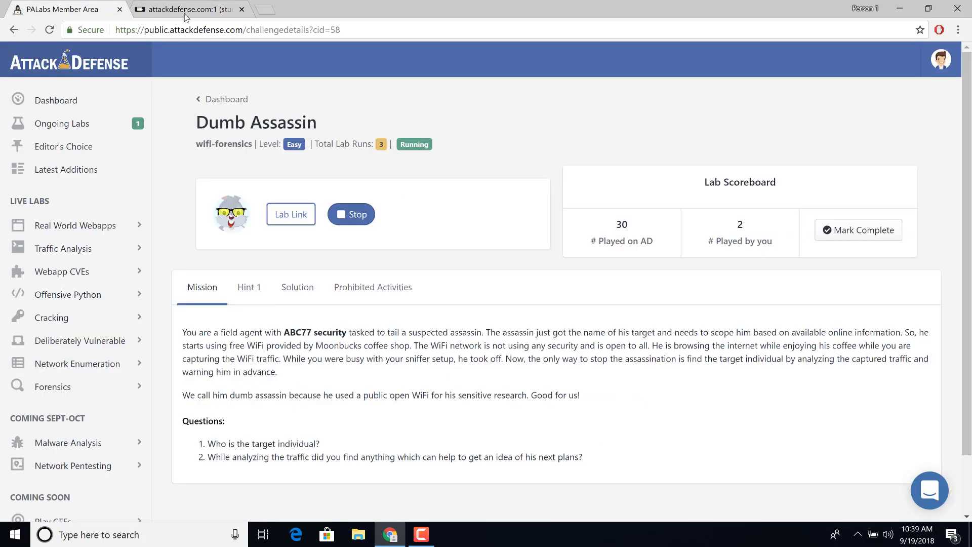
click(290, 214)
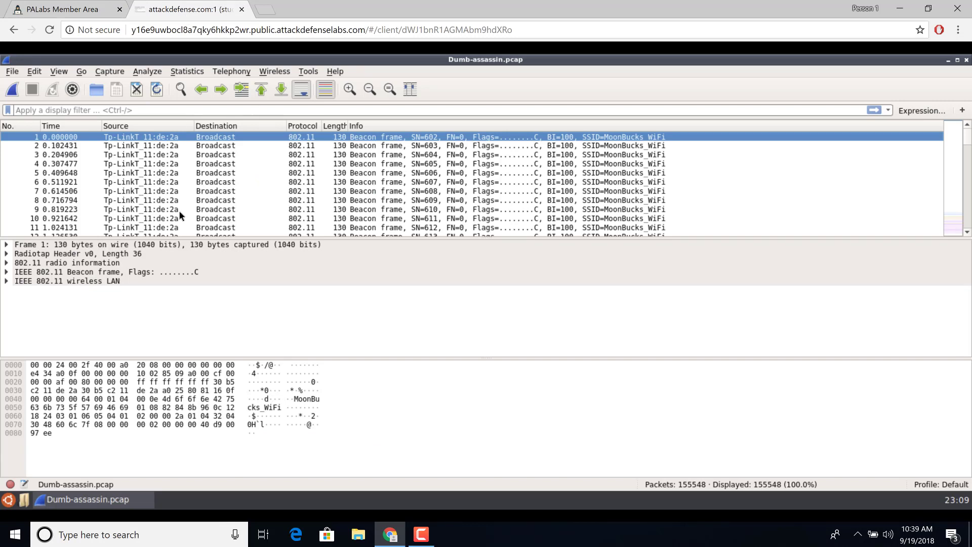
- Expand and collapse radio information, leaving the first packet's IEEE 802.11 Beacon frame expanded
click(103, 364)
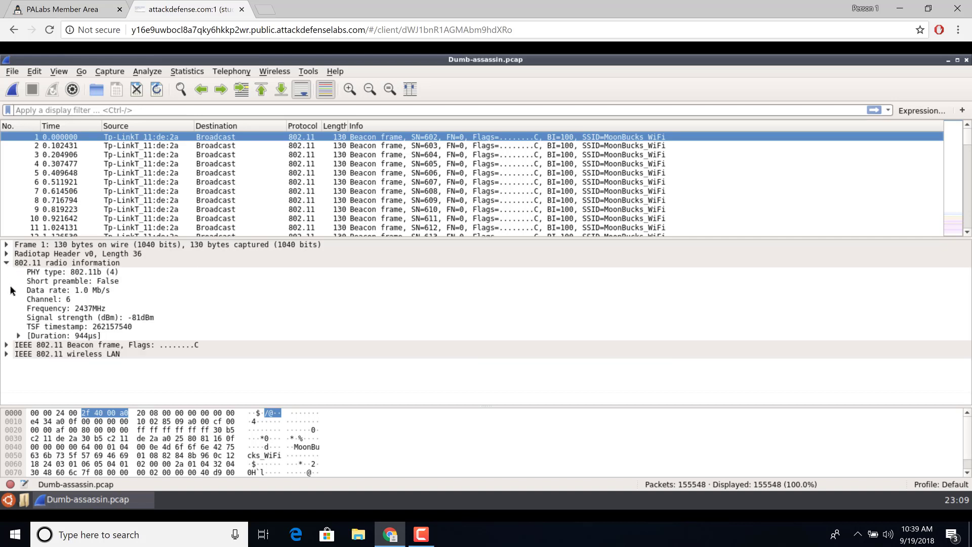
click(6, 263)
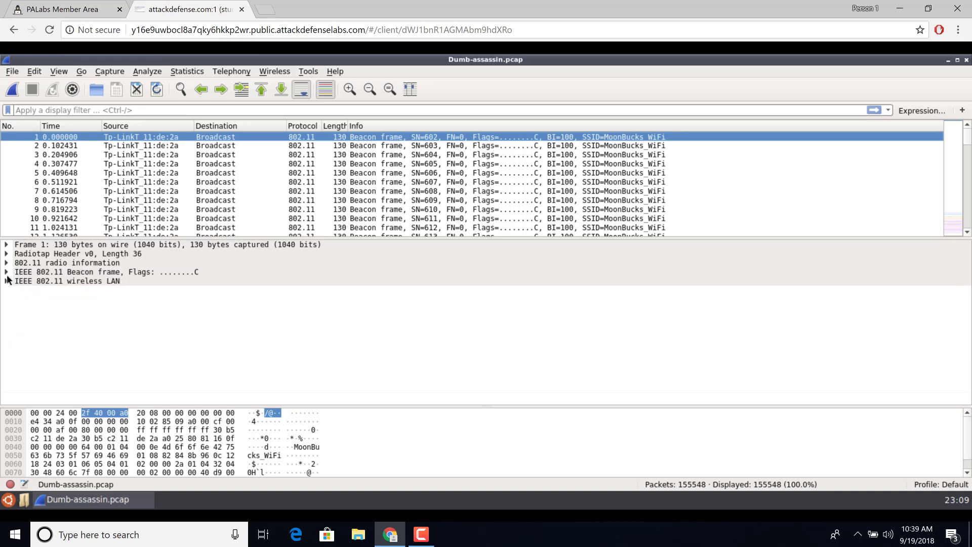
click(7, 271)
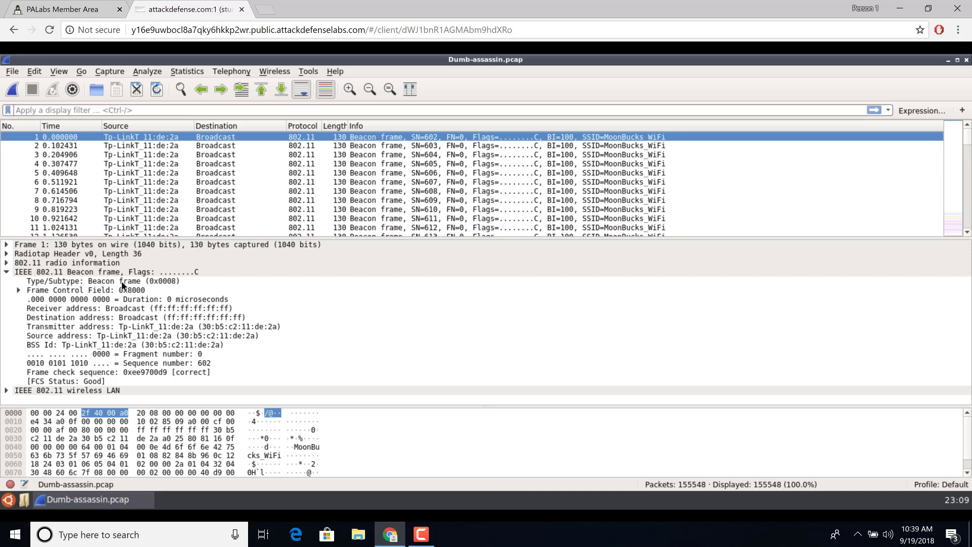
- Apply filter !(wlan.fc.type_subtype == 0x0008), leaving 152,841 packets, and inspect a probe request
right_click(122, 281)
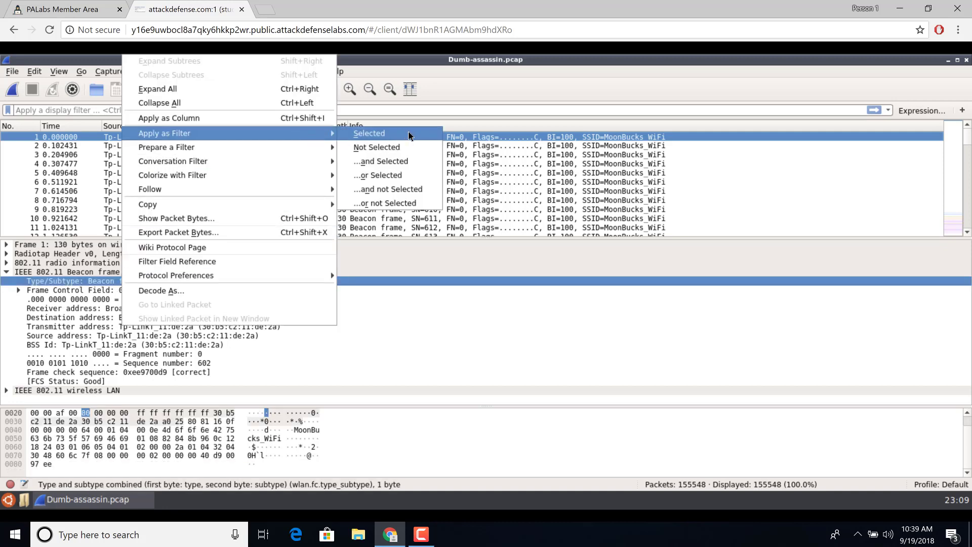
mouse_move(398, 164)
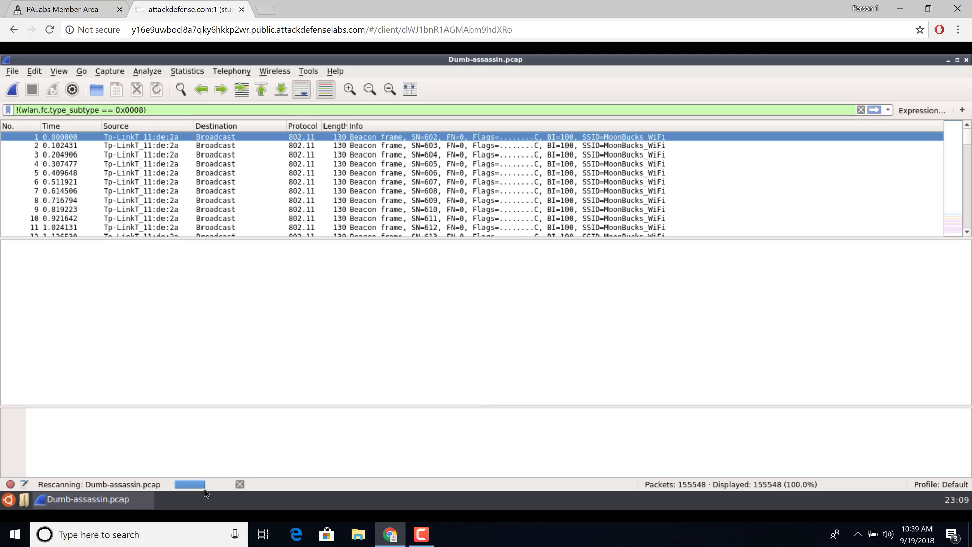
mouse_move(675, 496)
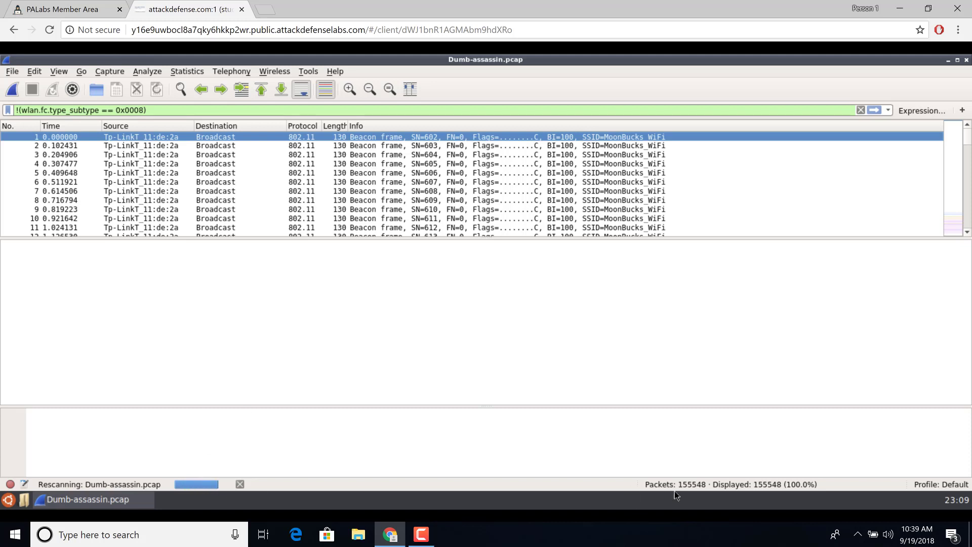
mouse_move(669, 488)
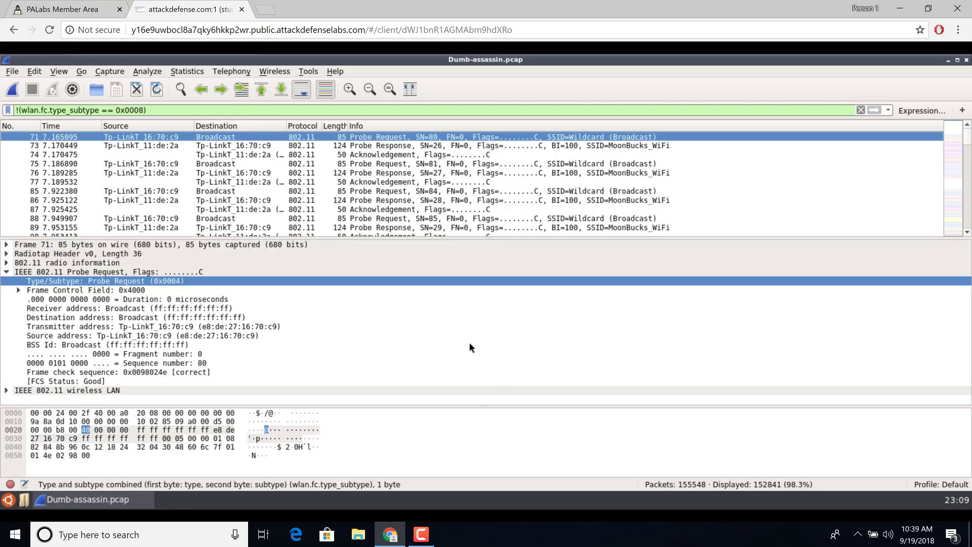
click(304, 163)
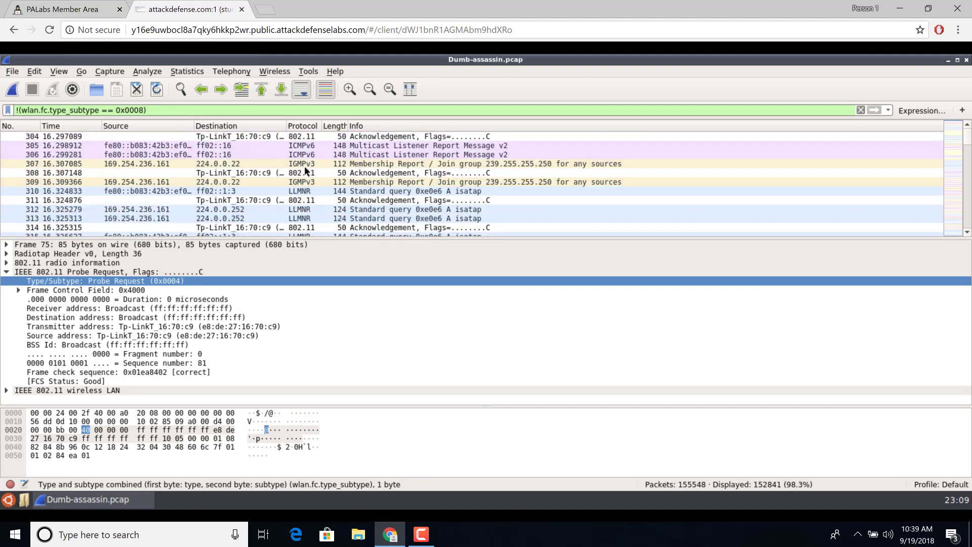
scroll(down, 3)
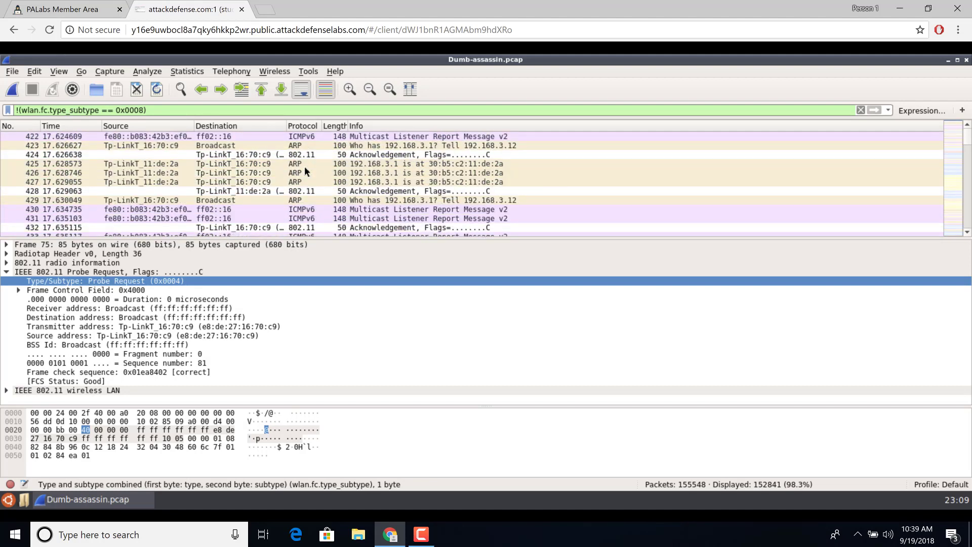
scroll(up, 3)
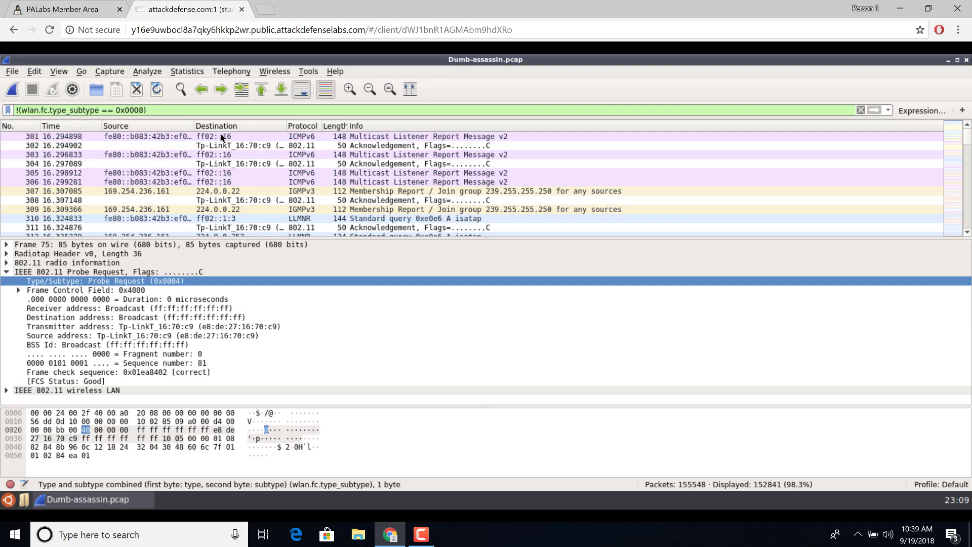
scroll(up, 3)
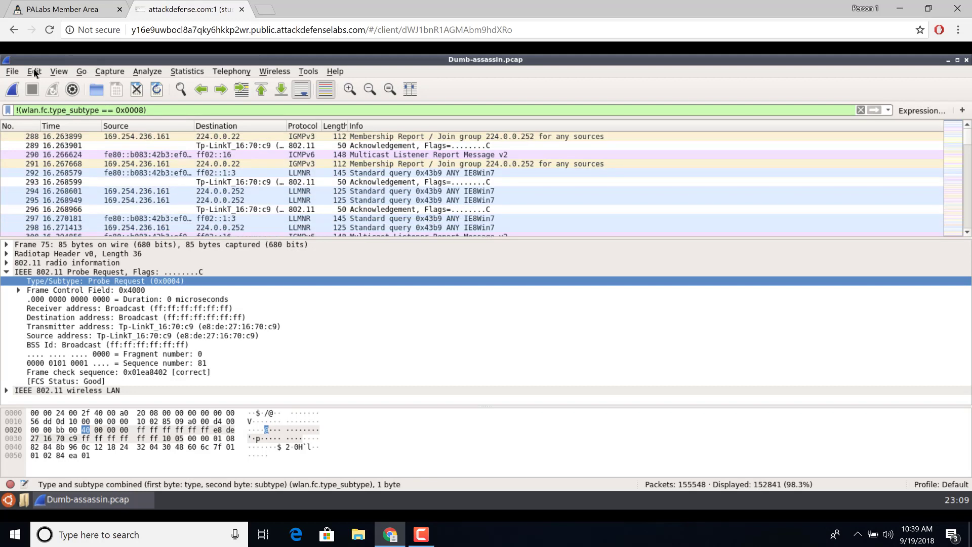
- Set Wireshark's main window font to DejaVu Sans Mono Oblique 14 in Preferences
click(34, 72)
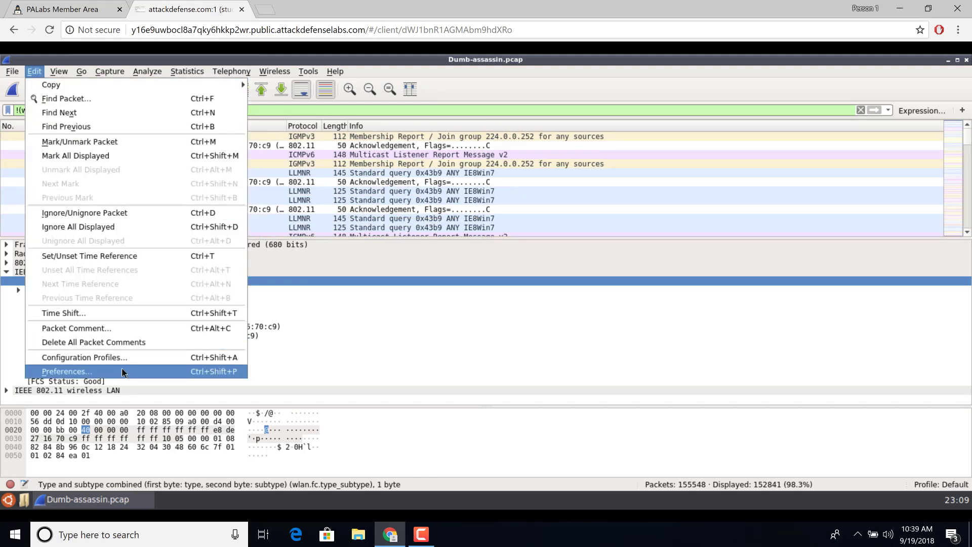
click(66, 370)
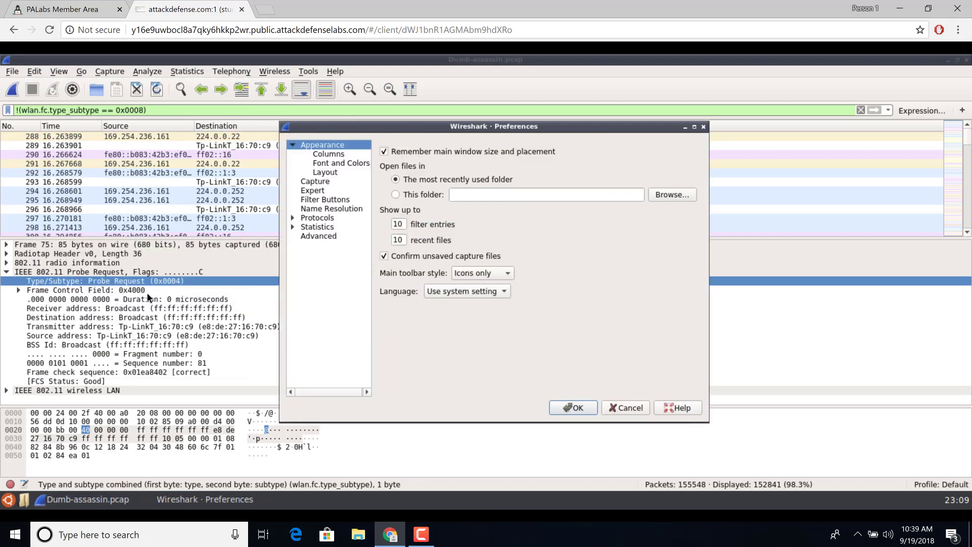
click(340, 162)
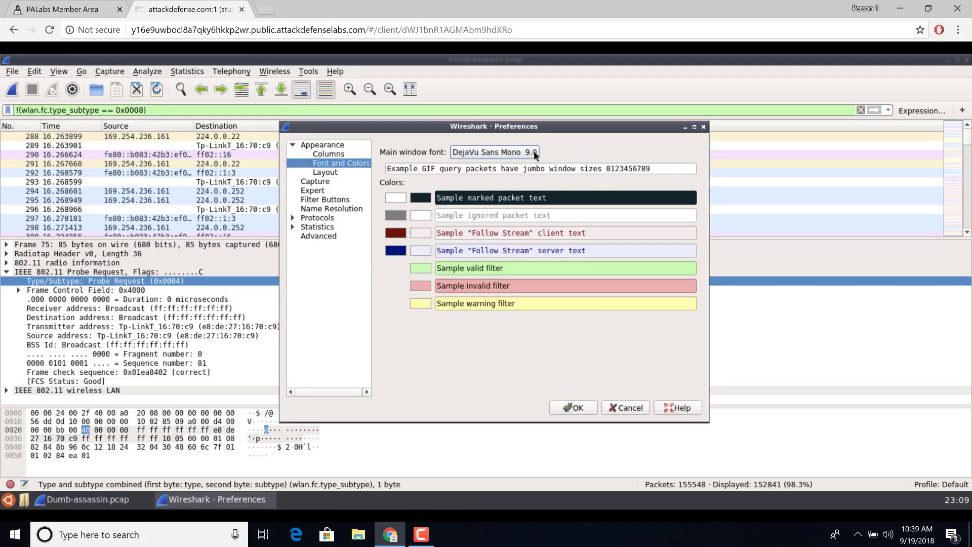
click(494, 152)
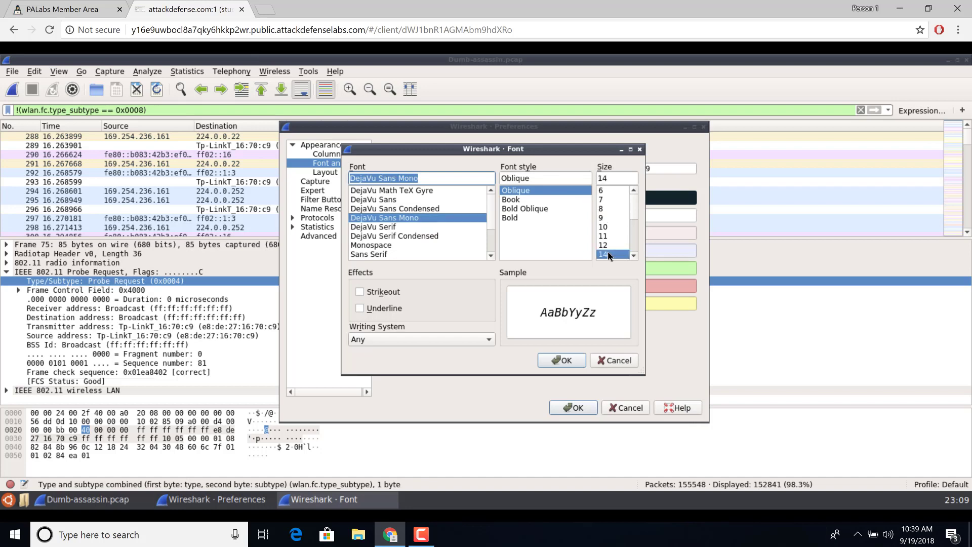
click(561, 359)
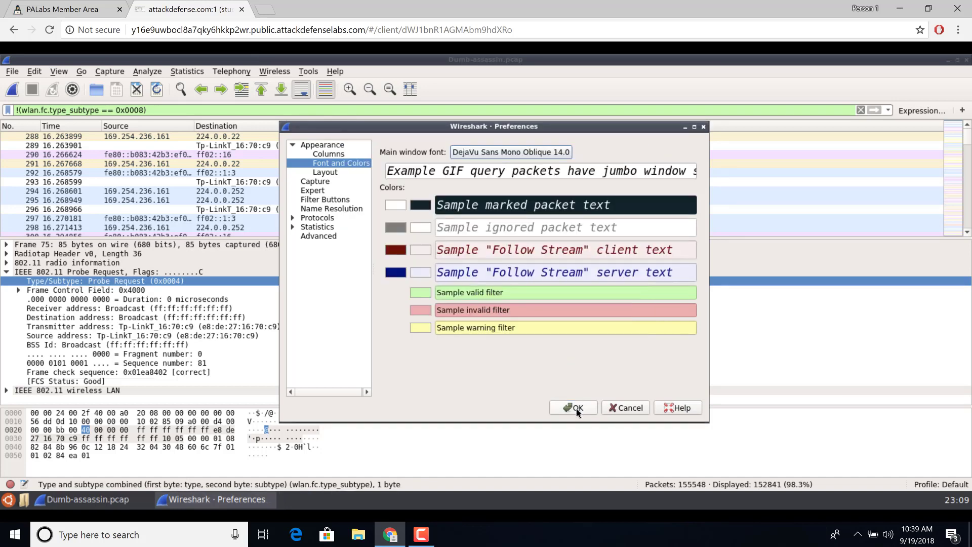
click(572, 407)
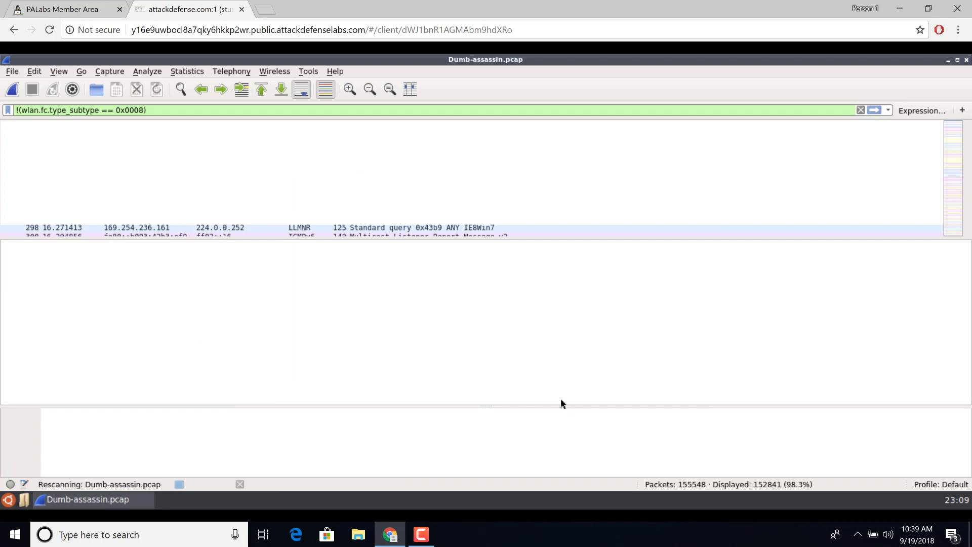
mouse_move(536, 353)
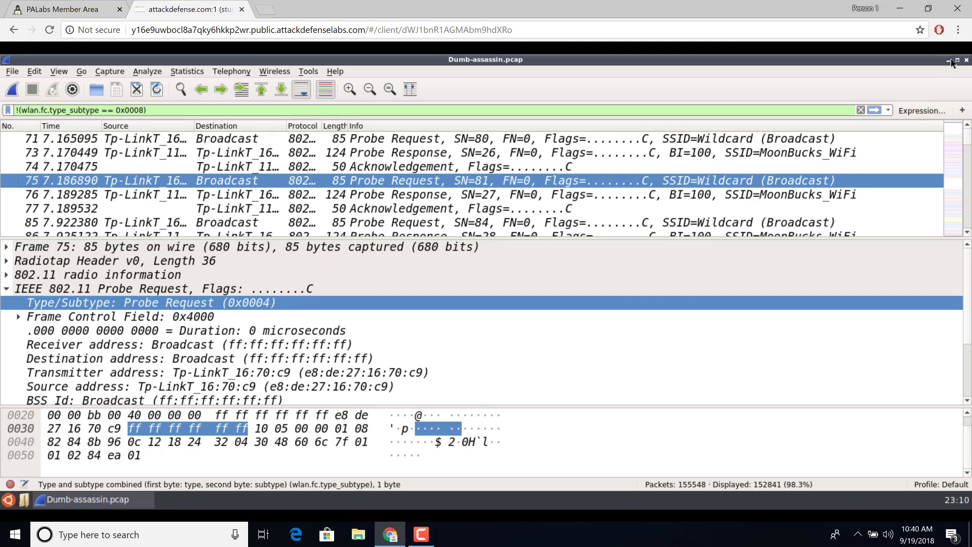
- Minimize Wireshark and set the remote desktop resolution to 1920x1080, keeping the change
click(950, 59)
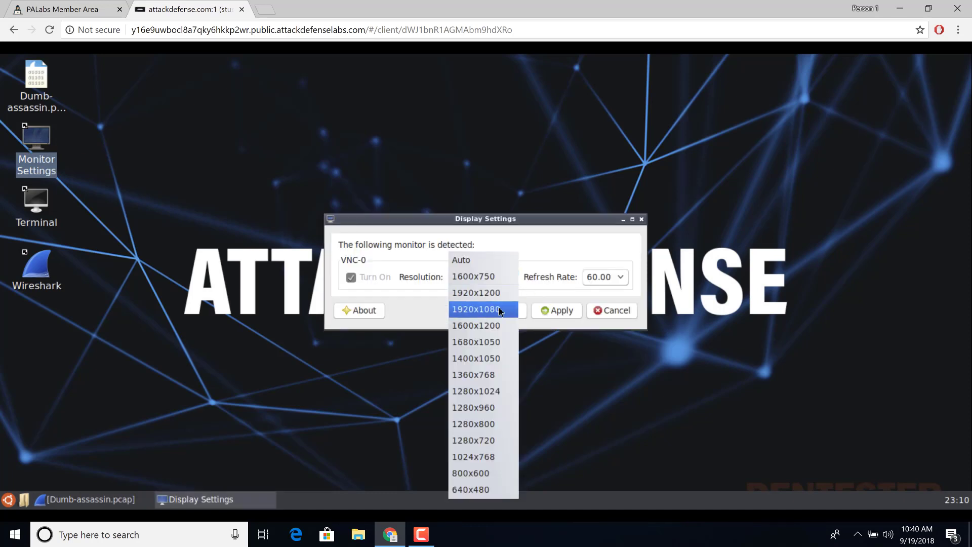
click(476, 309)
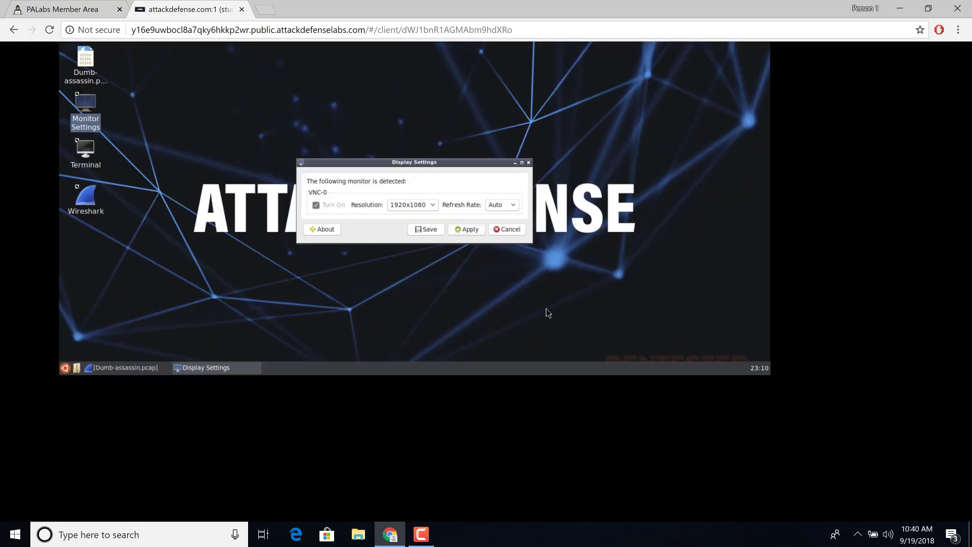
click(466, 229)
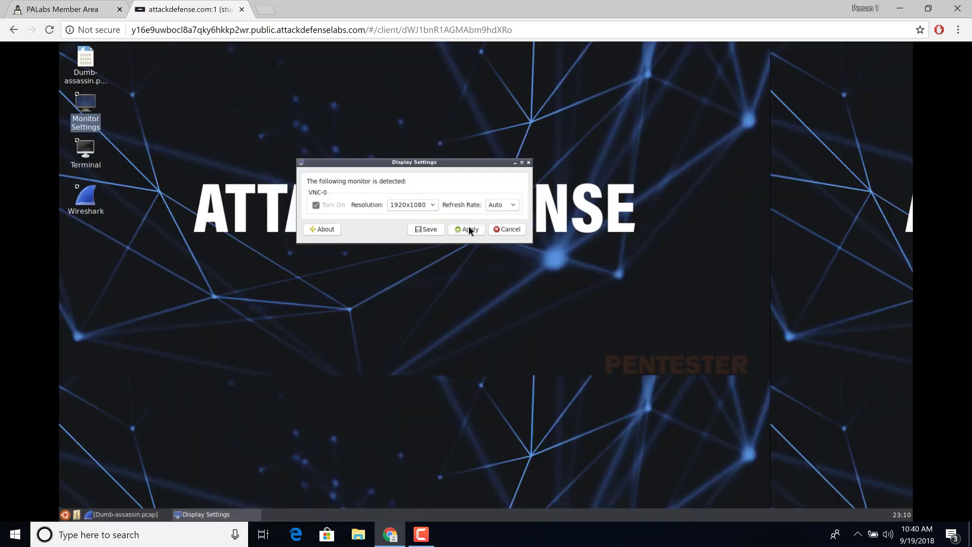
click(466, 228)
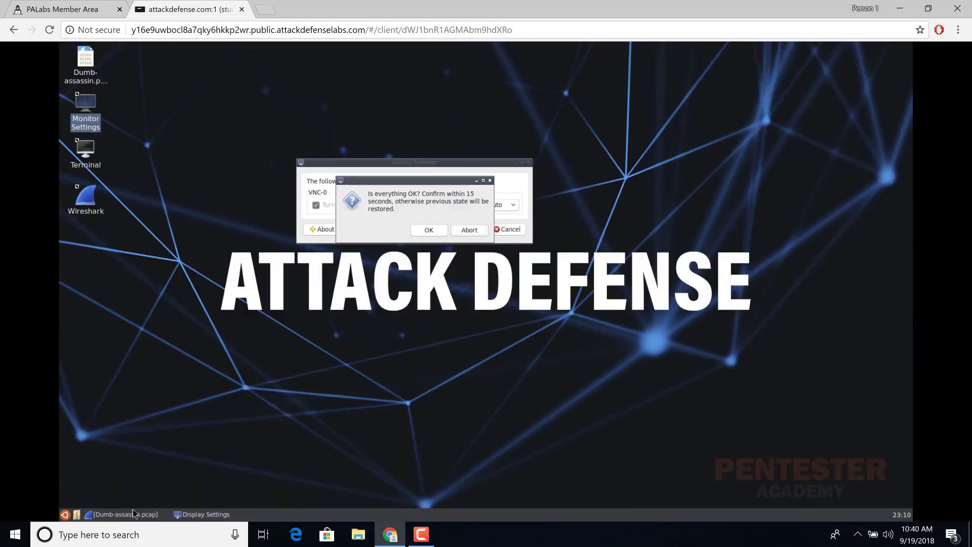
click(428, 229)
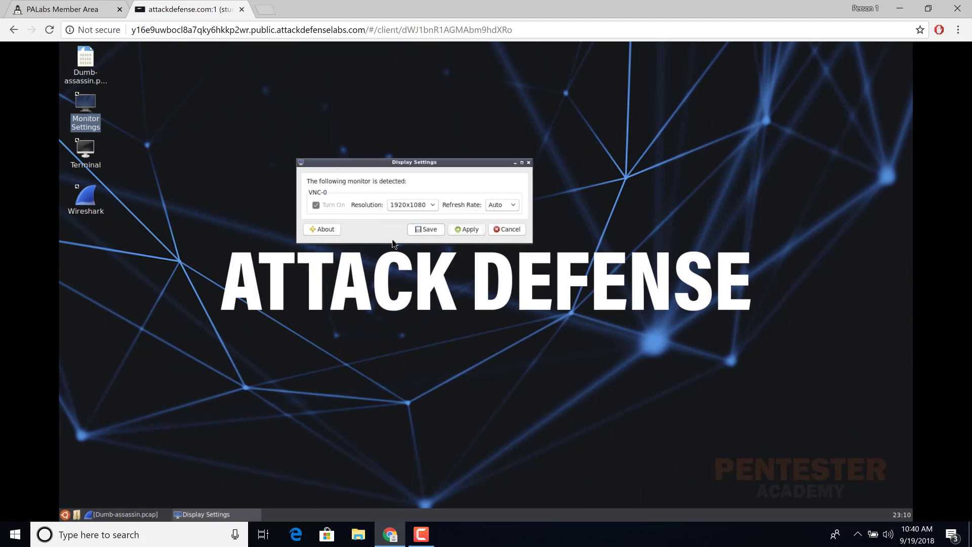
mouse_move(535, 171)
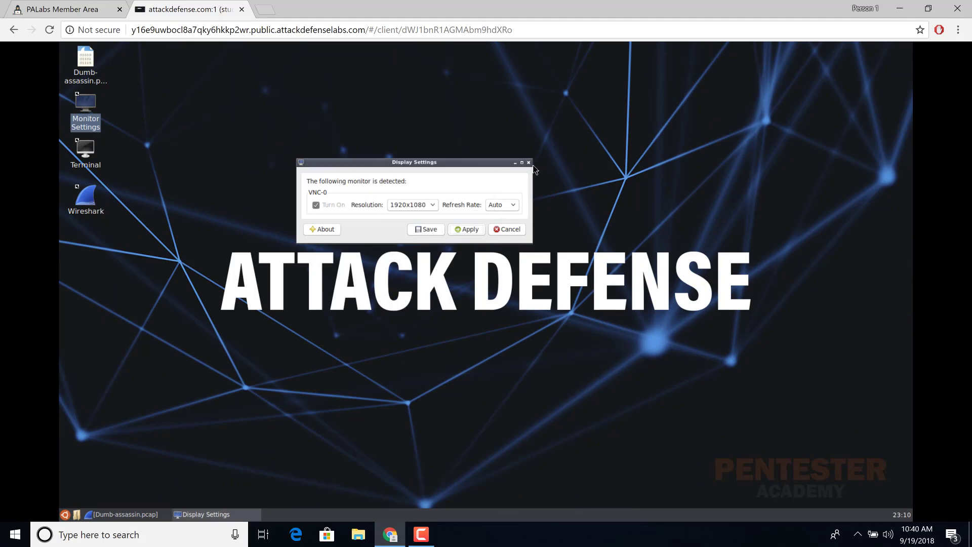
click(528, 162)
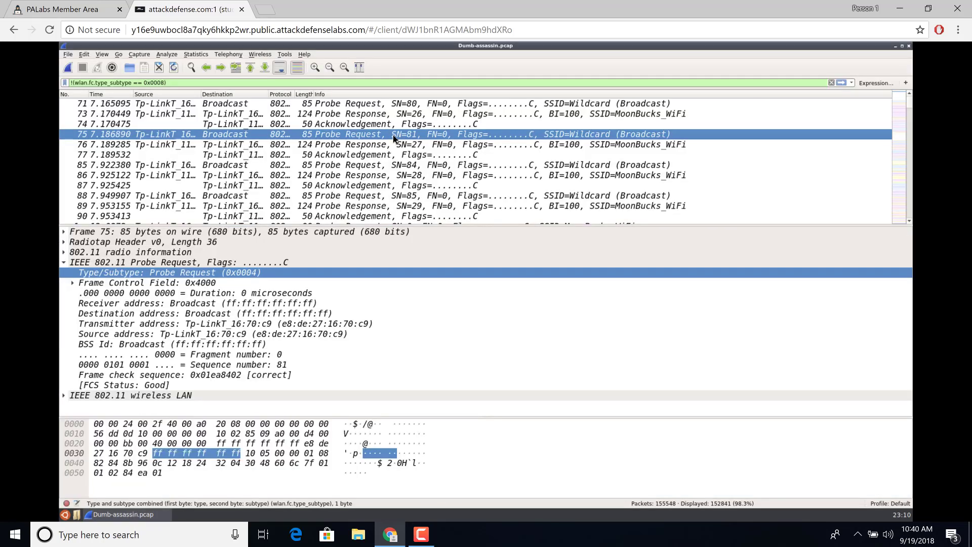
- Stop the Dumb Assassin lab from its challenge page in the PALabs Member Area
click(372, 154)
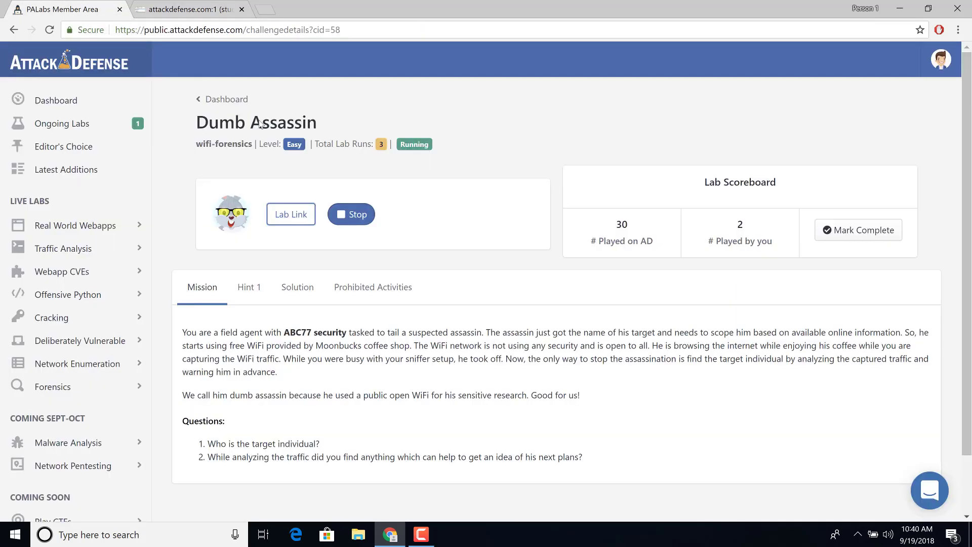
click(351, 213)
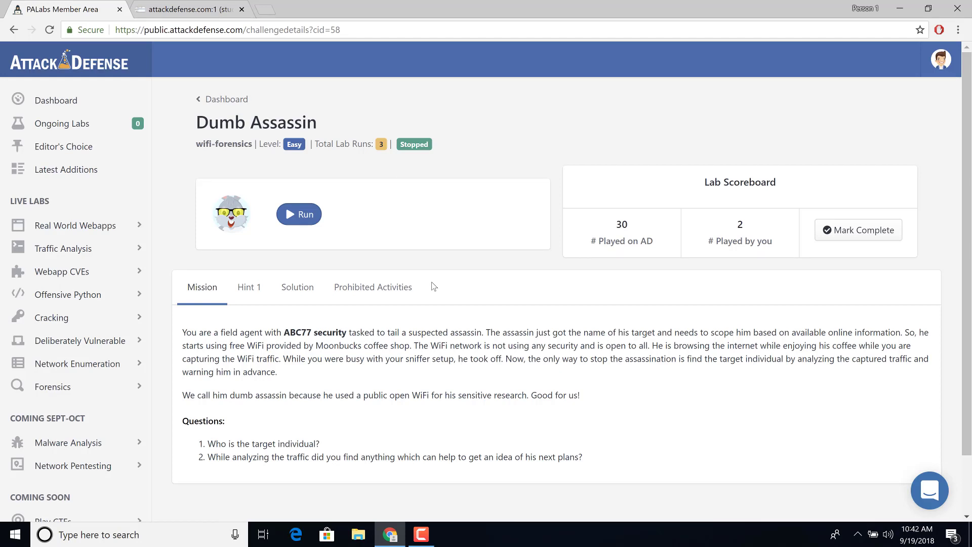
mouse_move(287, 72)
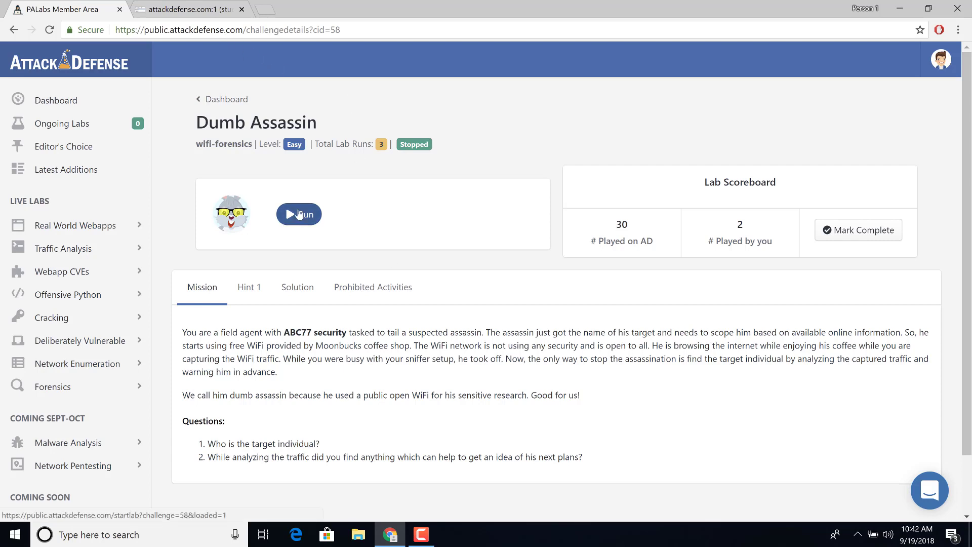
- Run the Dumb Assassin lab again and open its Lab Link desktop
click(298, 214)
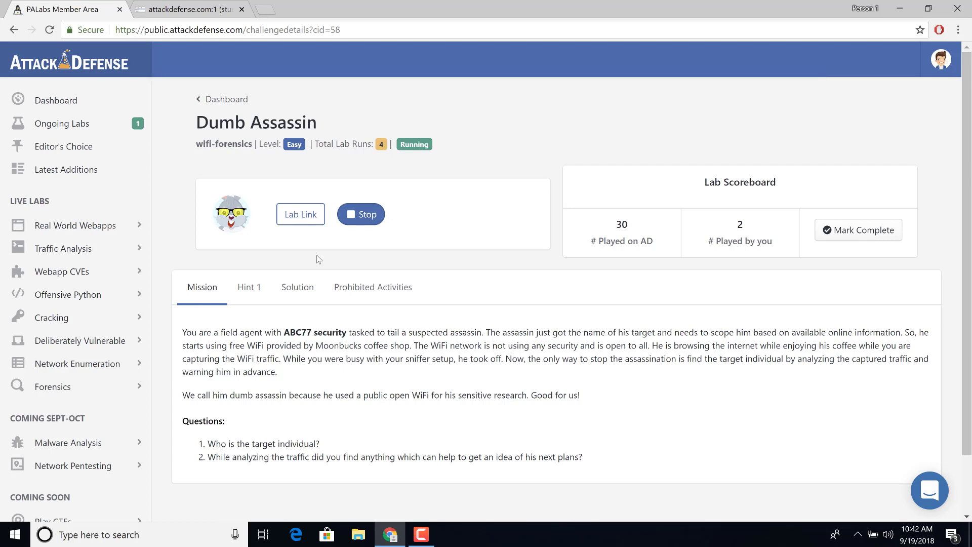
click(300, 214)
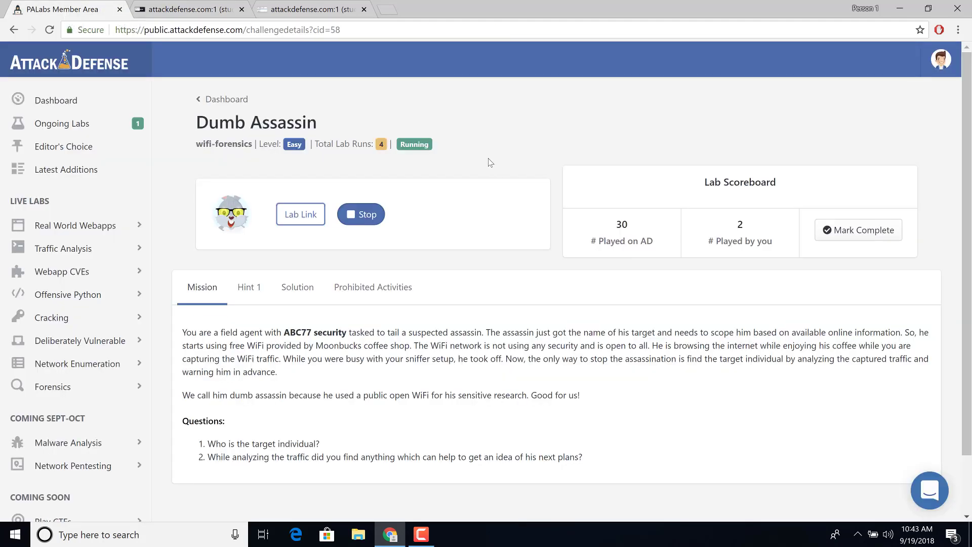
mouse_move(478, 128)
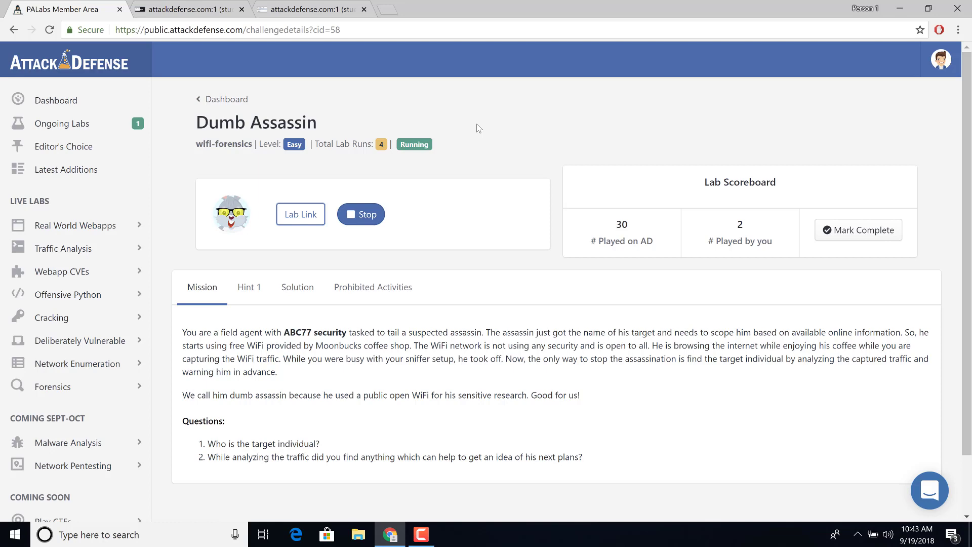
mouse_move(536, 448)
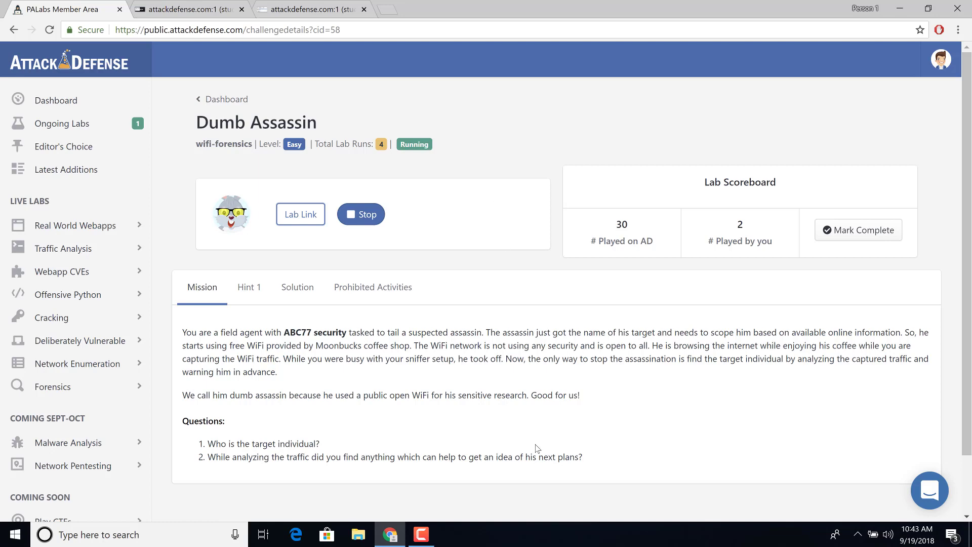